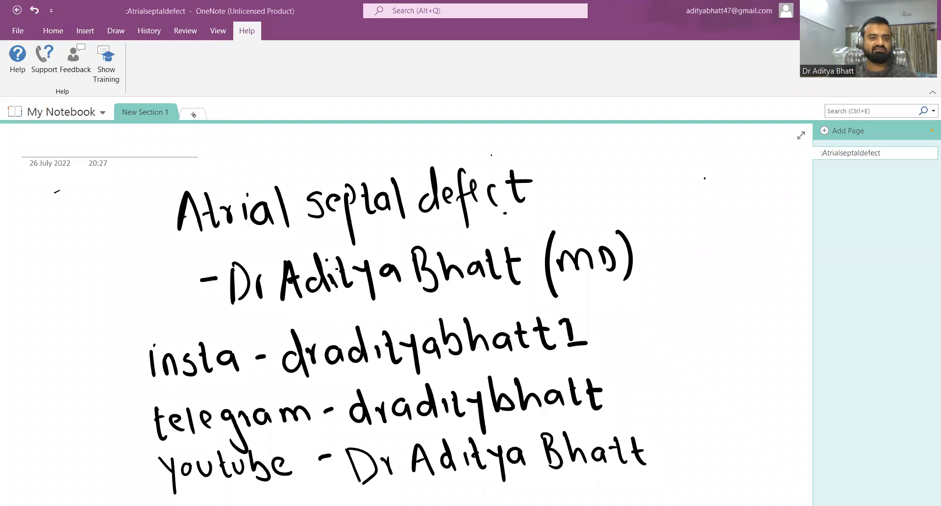
Add New Section 2 and head its page with handwritten 'ASD'
click(193, 114)
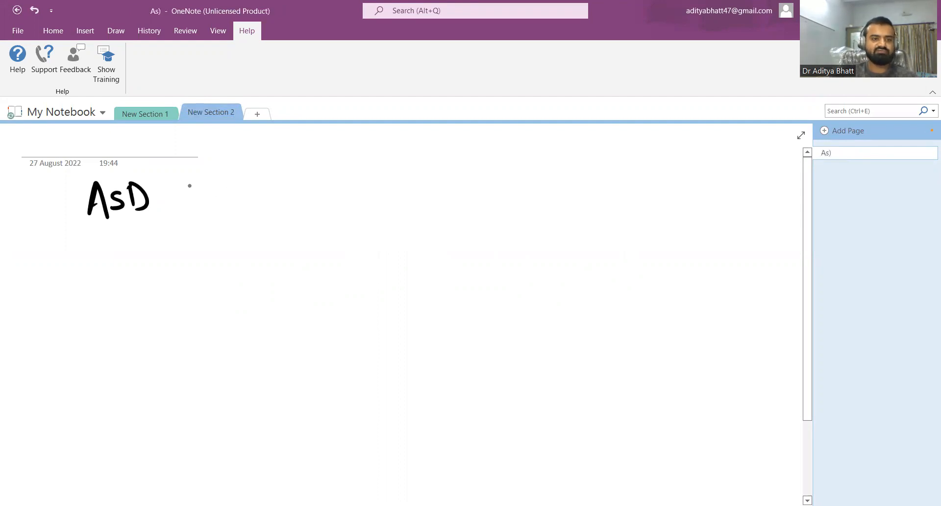
Write 'ASD → 4 types' and 'a) ostium primum defect', titling the page 'AsD-sutypes.'
drag(167, 198, 240, 197)
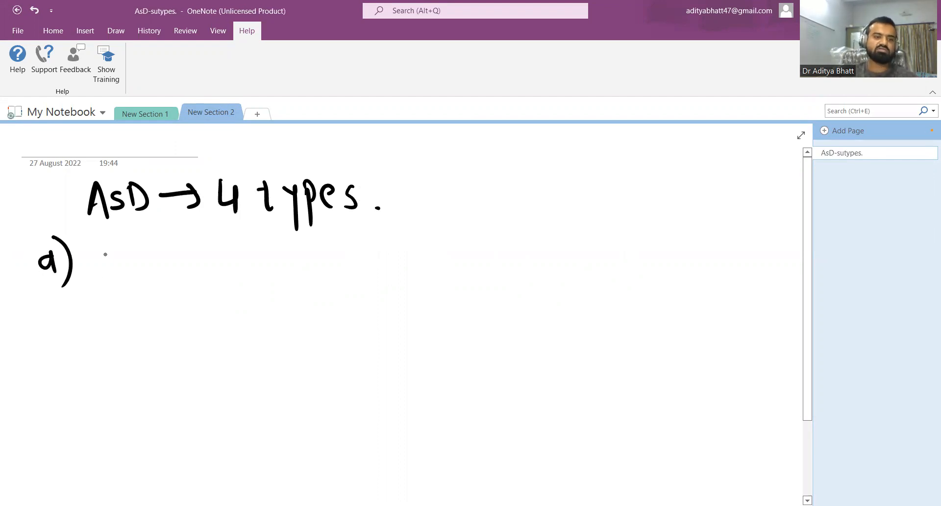
drag(84, 260, 150, 263)
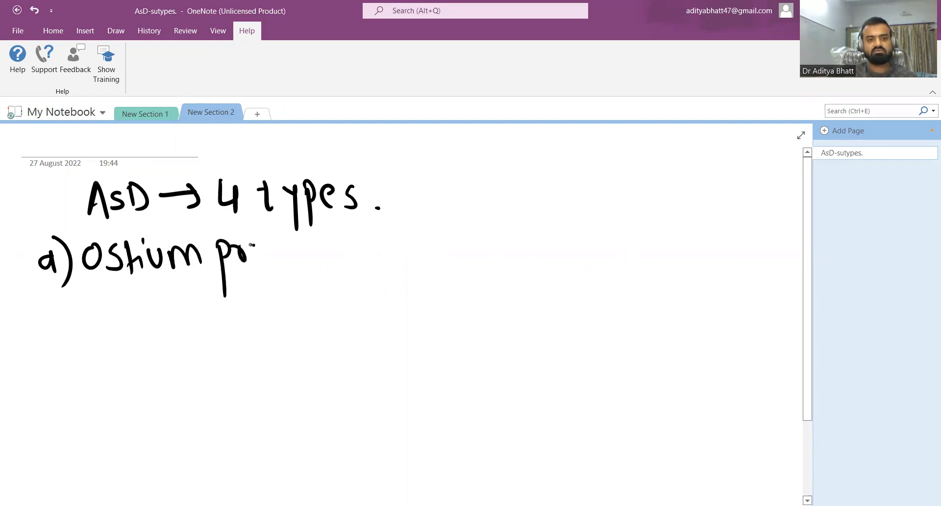
drag(258, 249, 327, 249)
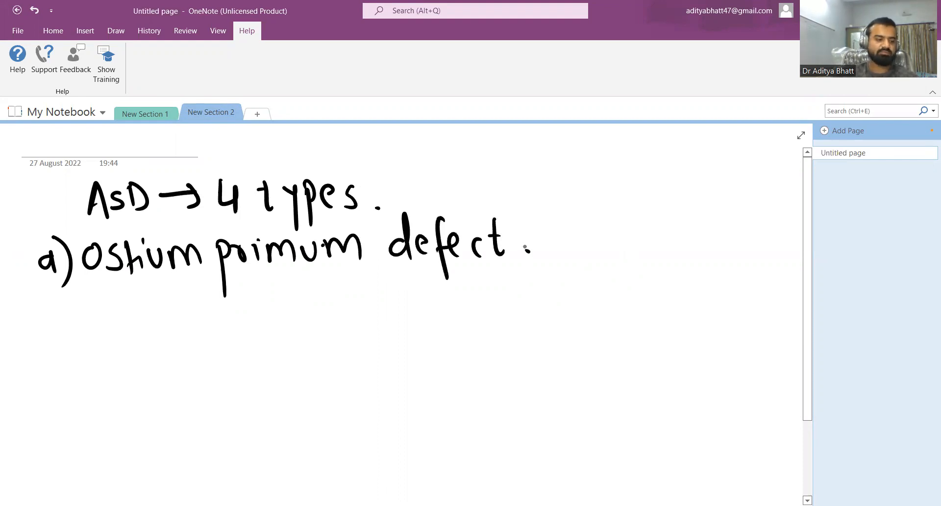
text(AsD-sutypes.)
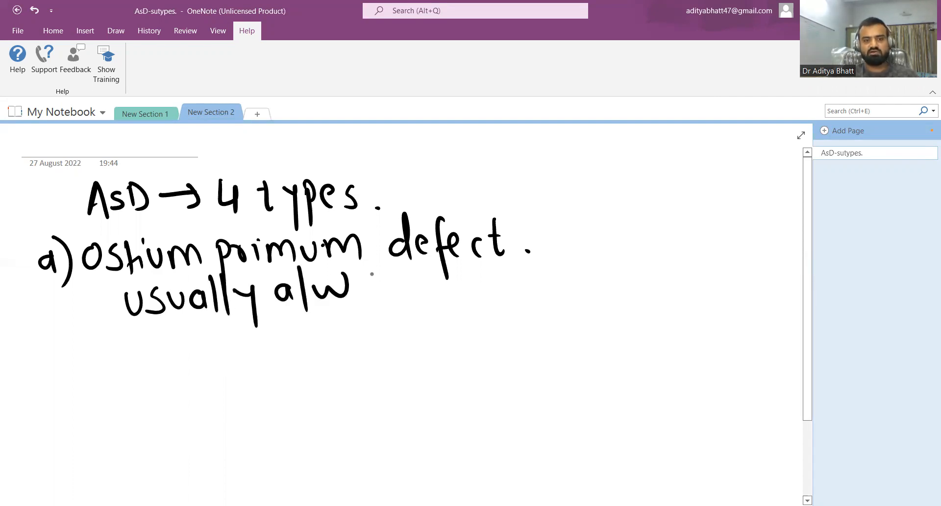
Add 'usually a/w ECD' with a star and begin item b)
drag(366, 288, 438, 294)
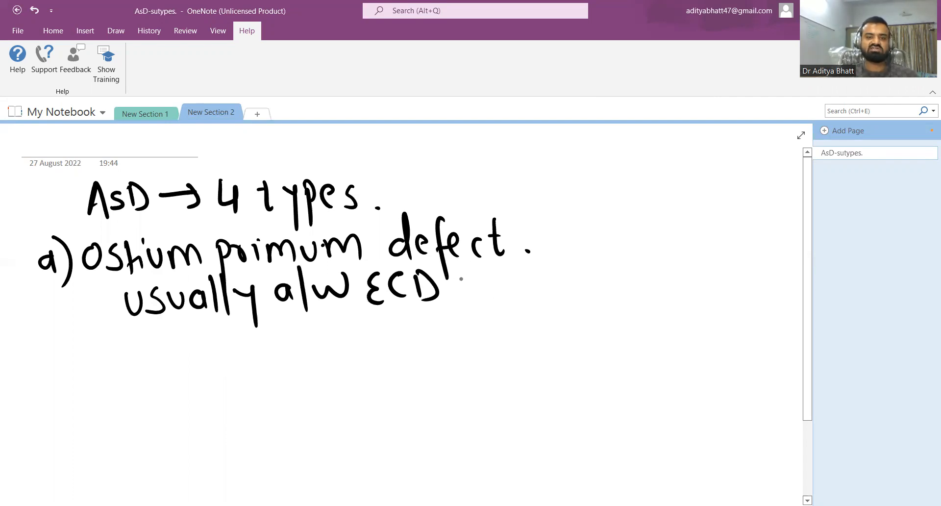
click(461, 275)
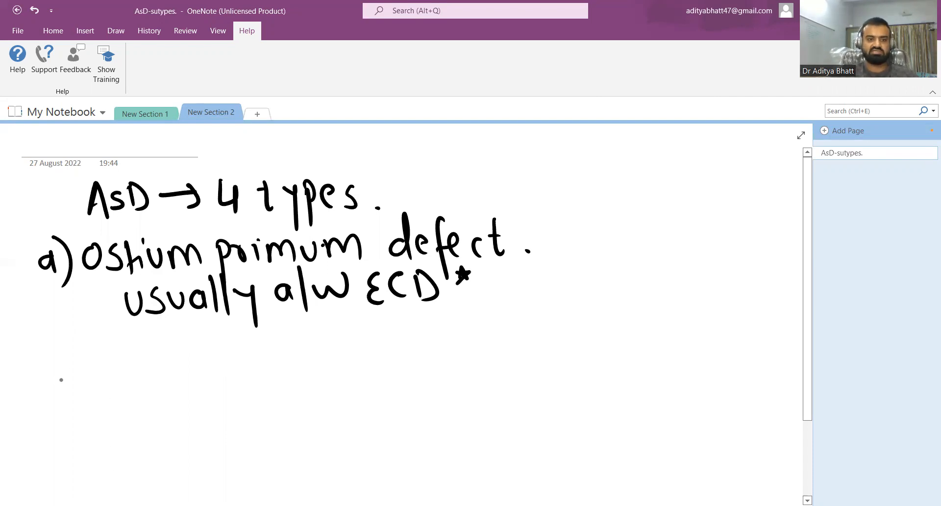
drag(48, 360, 62, 393)
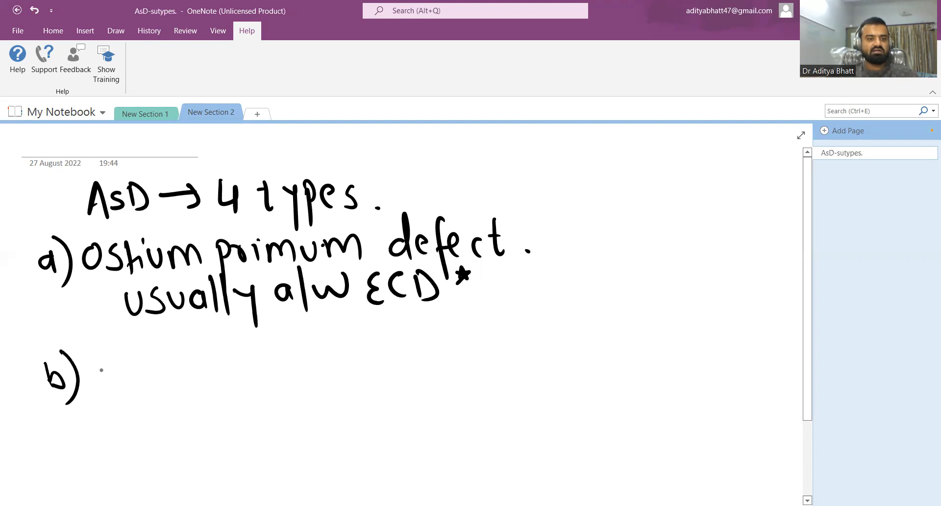
Write 'b) ostium secundum (mc), ab. in fossa ovalis' and begin 'c) si'
drag(96, 372, 186, 378)
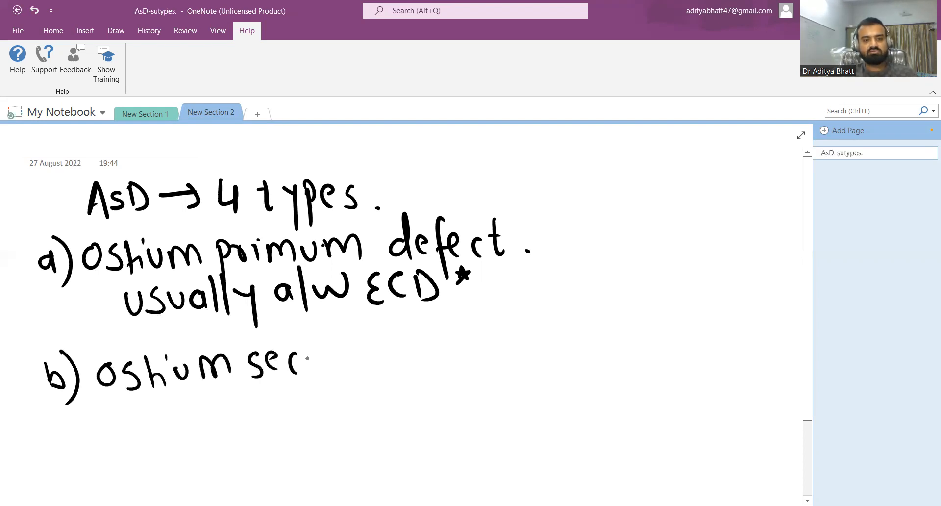
text(cundum (mc).)
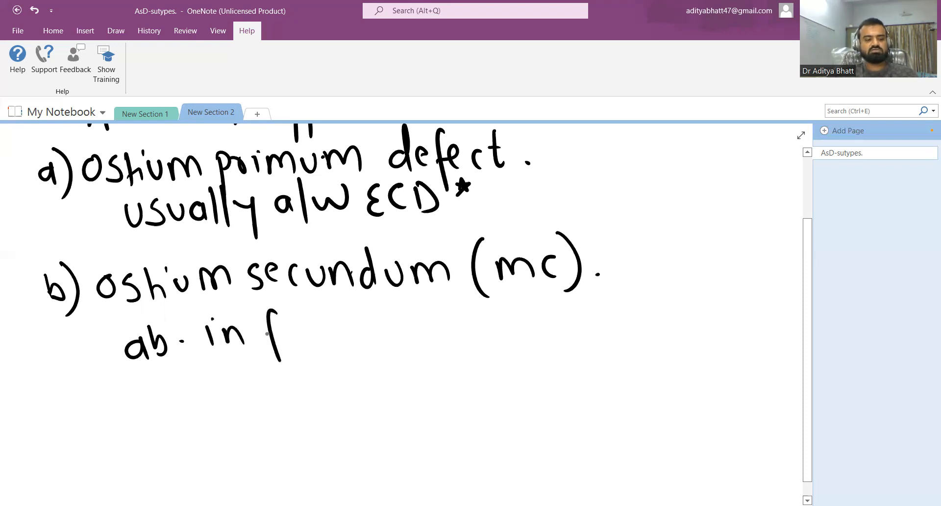
drag(276, 330, 372, 330)
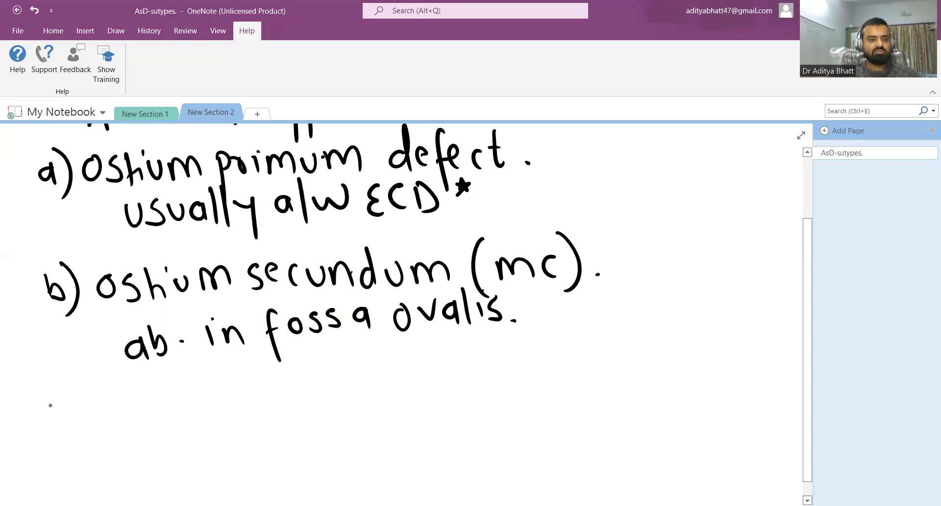
text(c) si)
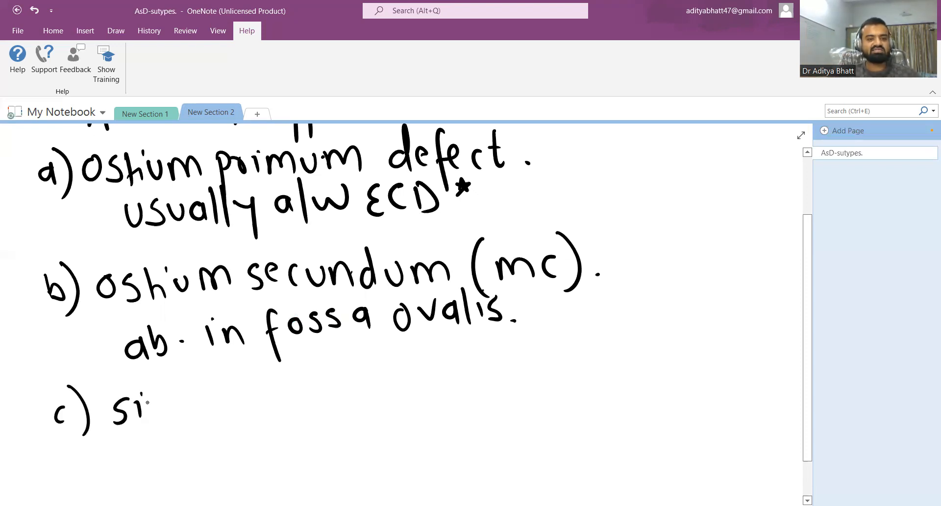
Write 'c) sinus venosus – defect in entry of SVC/IVC in RA' and 'd) coronary sinus'
text(sinus venou)
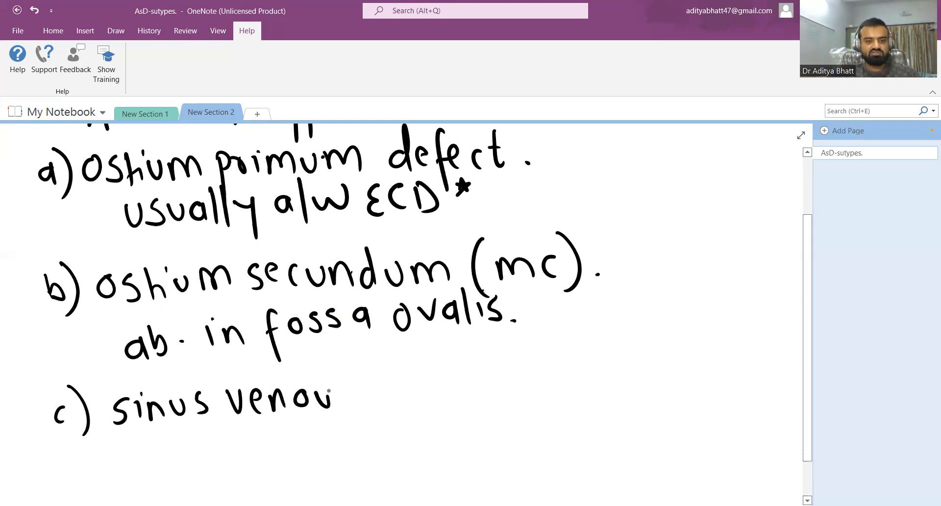
text(gus)
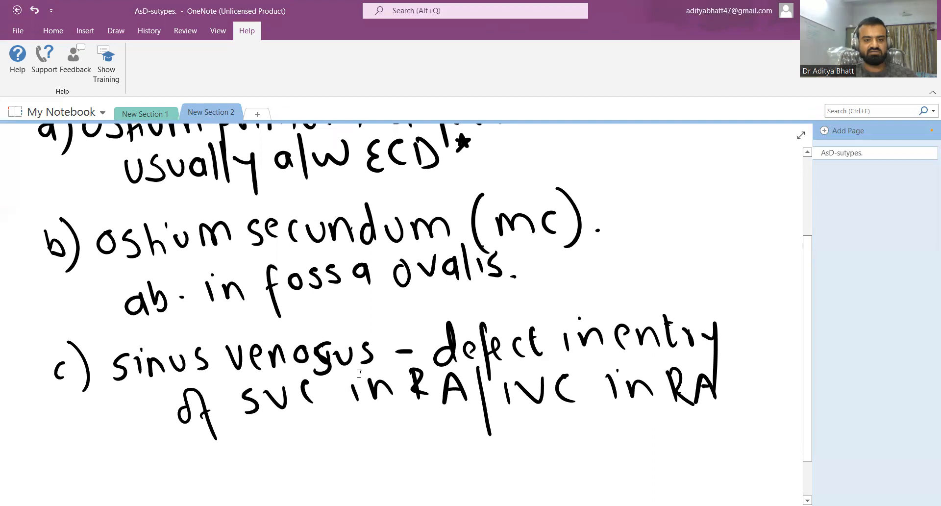
scroll(down, 3)
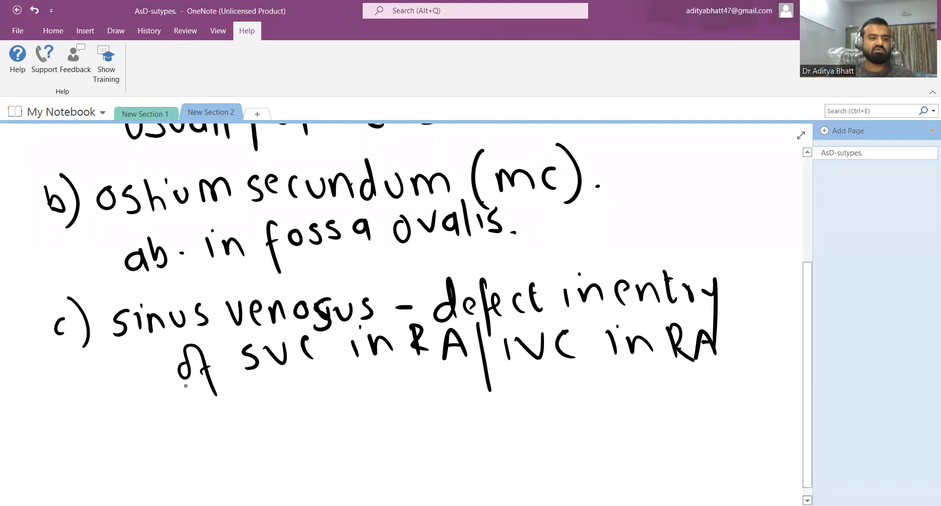
drag(79, 413, 150, 438)
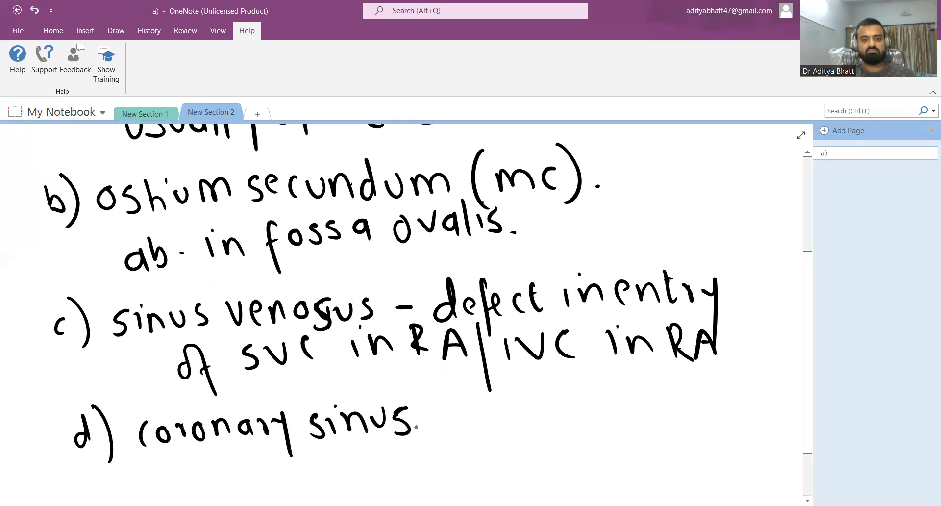
Finish d) as 'septal defects', add New Section 3 and write 'c/f – ASD →'
drag(438, 420, 528, 419)
text(AsD-sutypes.)
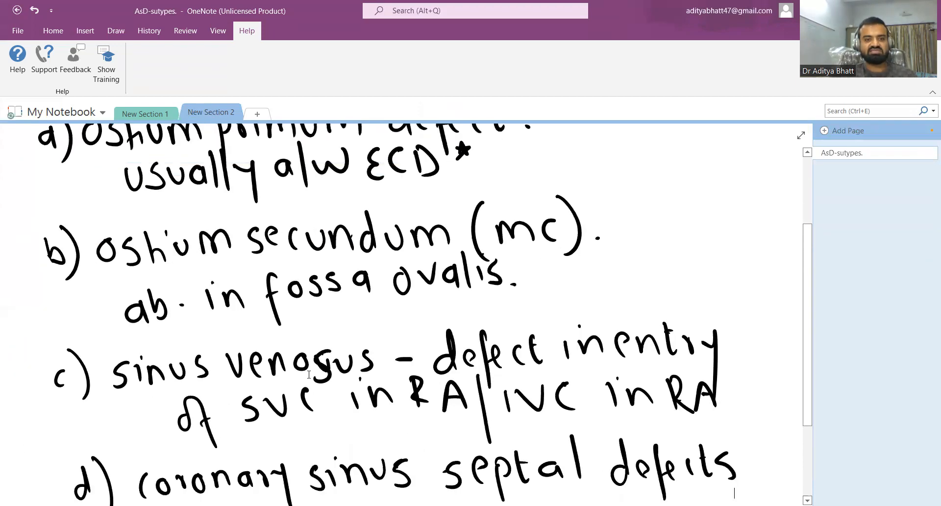
scroll(down, 3)
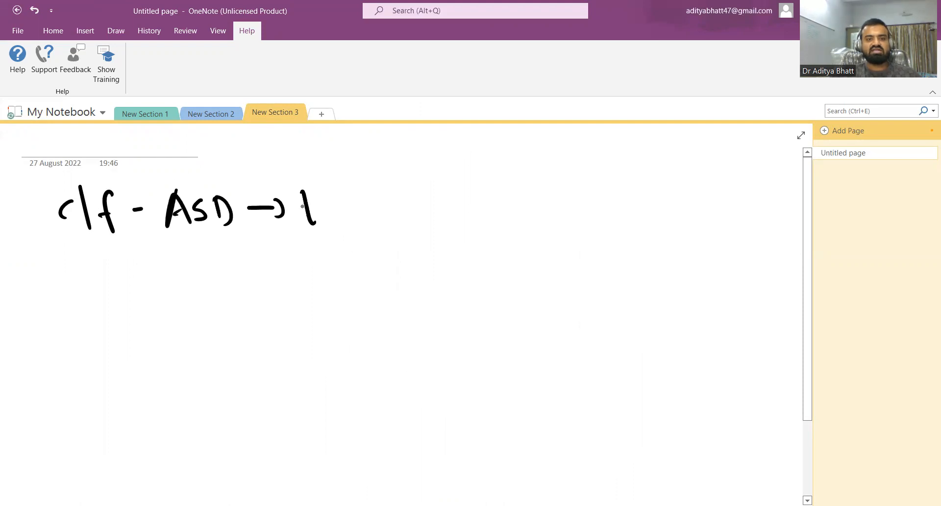
Write 'thin, slender', 'o/E – wide fixed S2' starred, and begin 'hyperd…'
drag(305, 210, 411, 209)
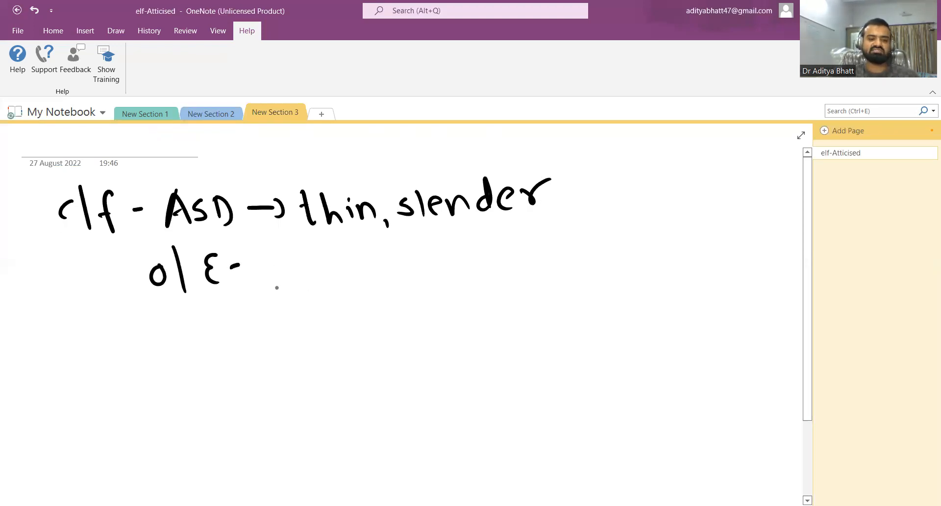
drag(246, 258, 336, 252)
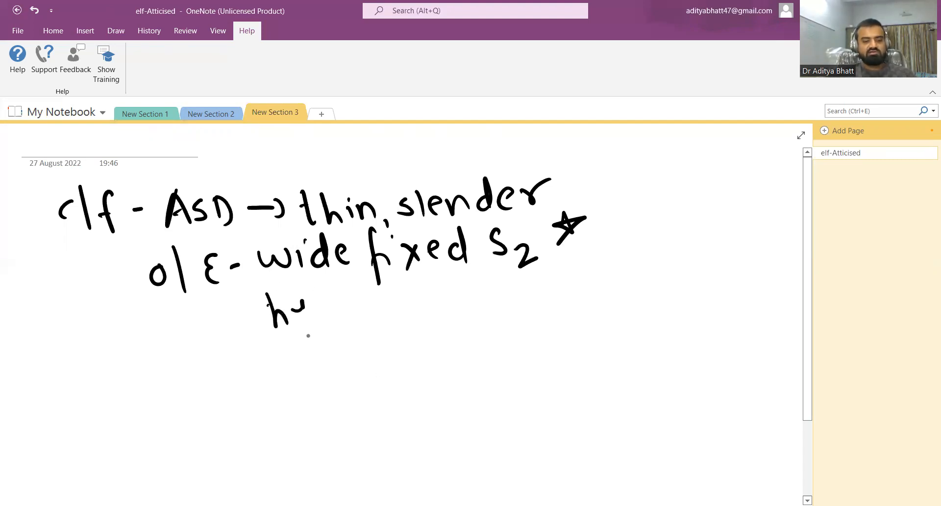
drag(273, 312, 401, 299)
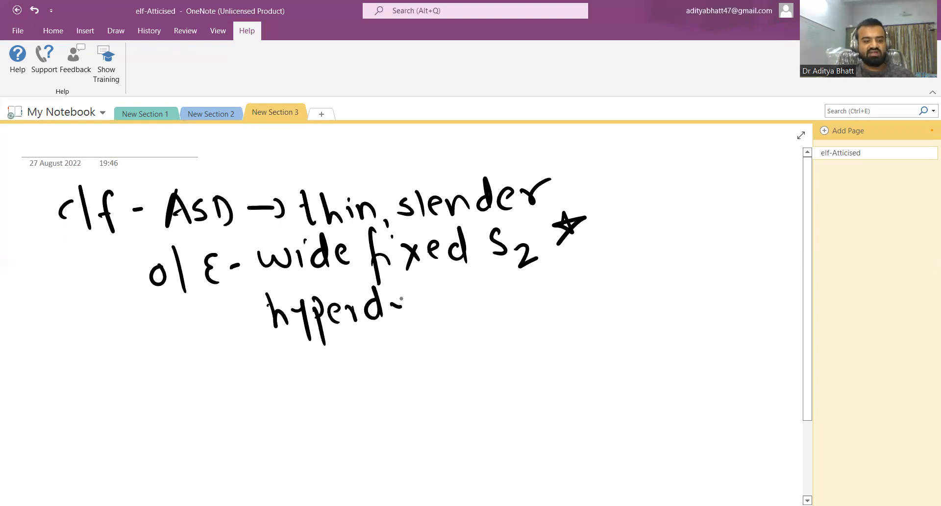
Write 'hyperdynamic RV impulse', 'grade 2/3 out 6 systolic murmur' and begin 'Flow murmur'
drag(402, 306, 522, 306)
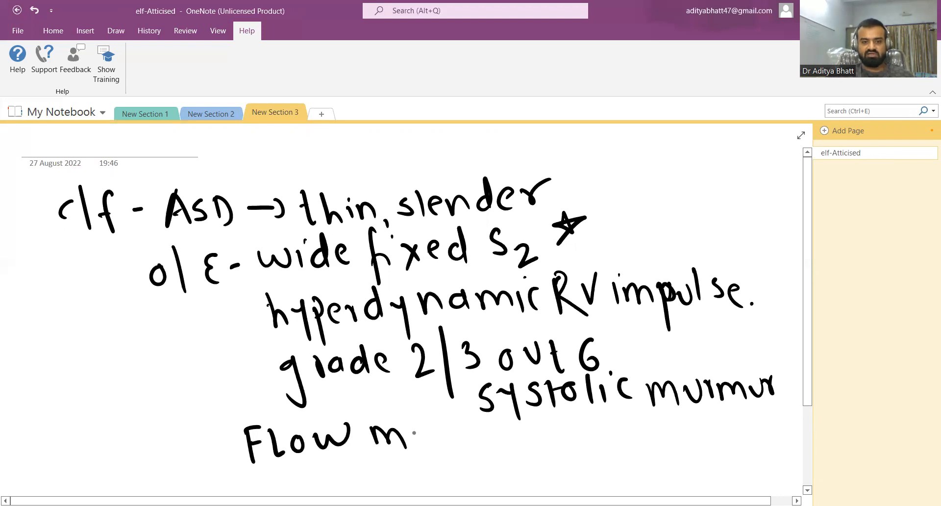
drag(413, 432, 510, 429)
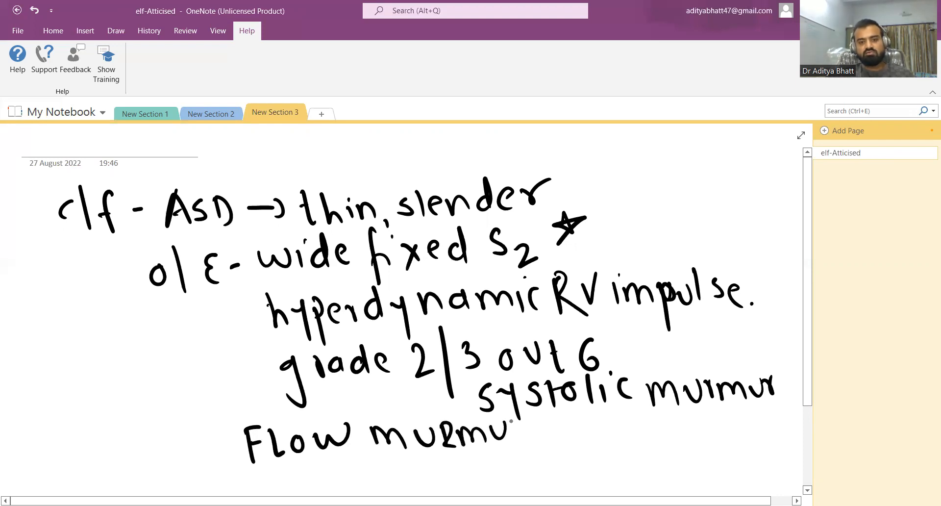